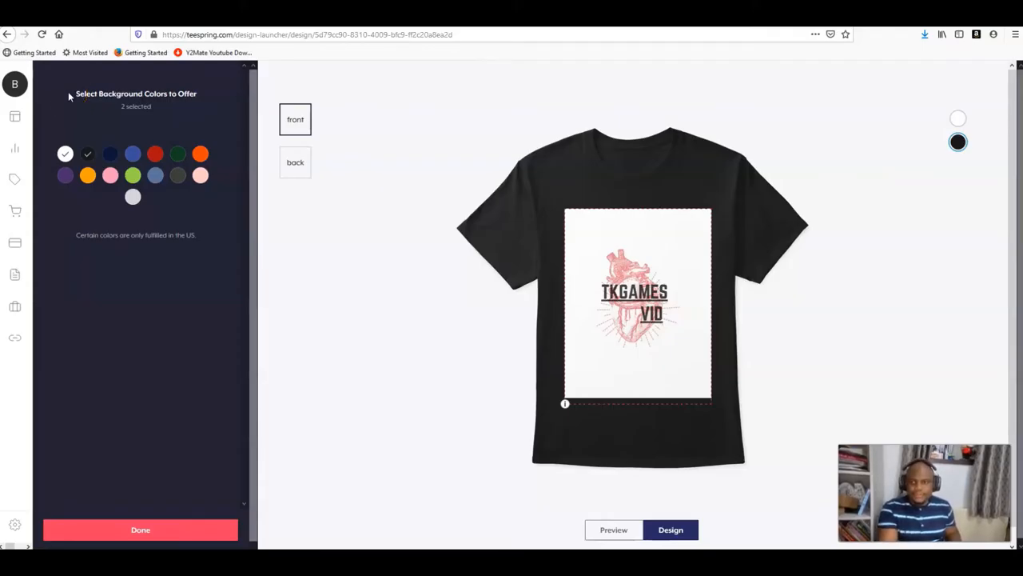
mouse_move(462, 107)
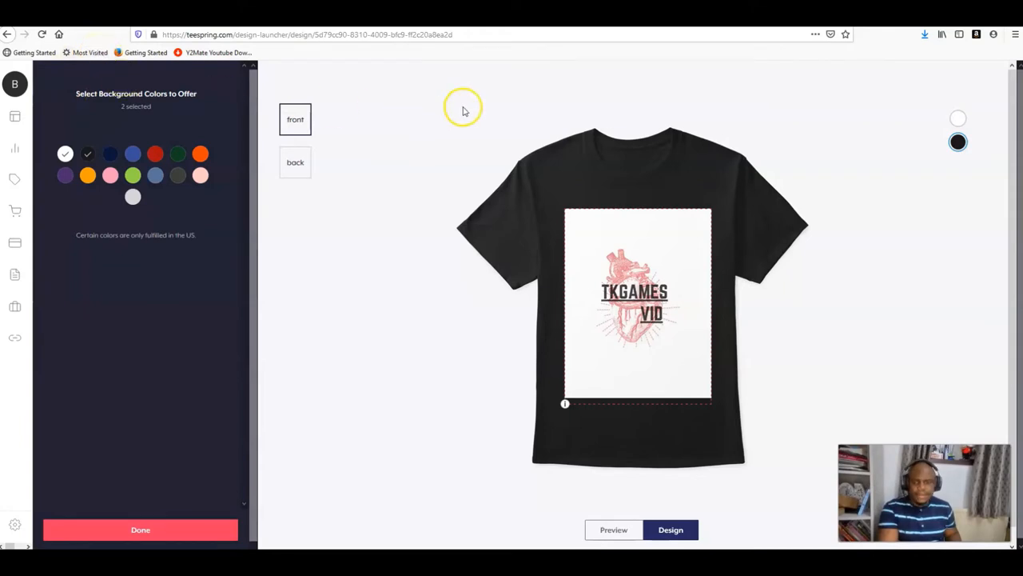
mouse_move(572, 160)
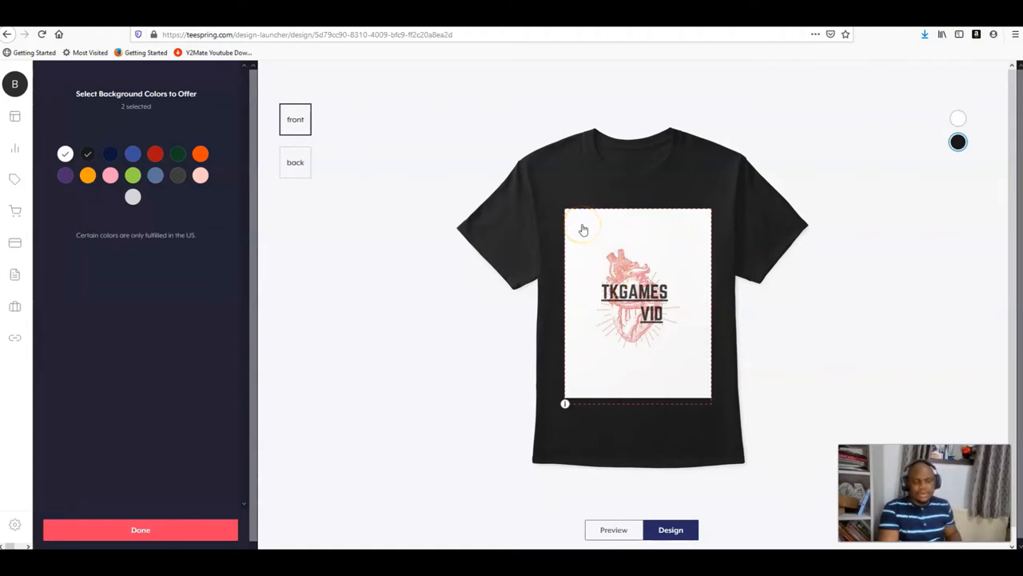
mouse_move(613, 235)
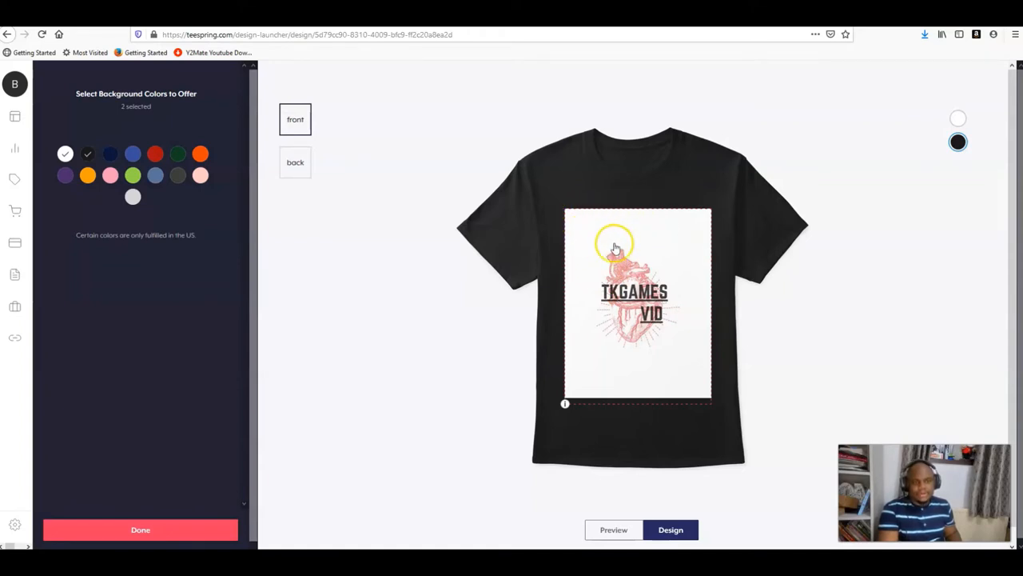
mouse_move(674, 269)
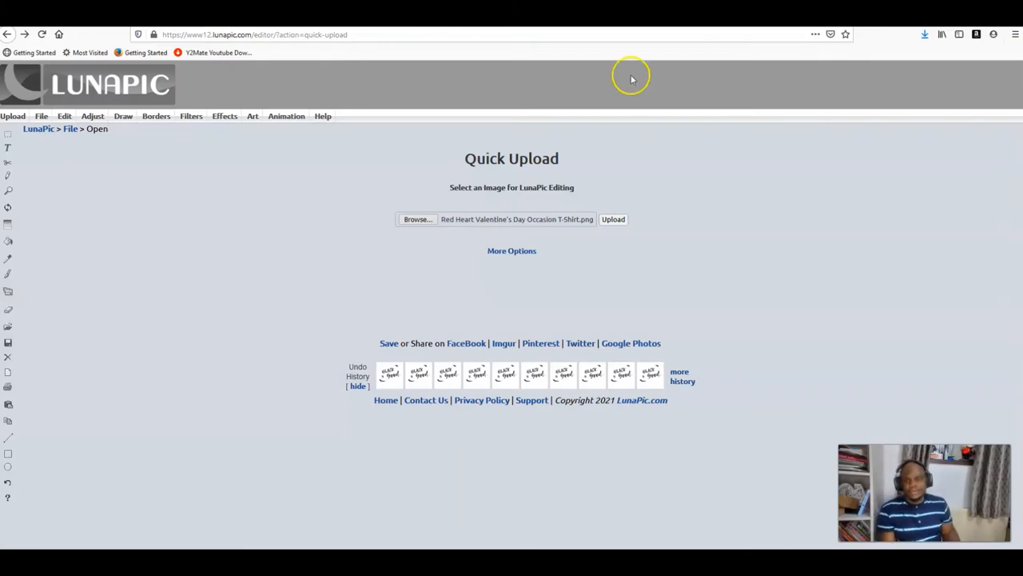
mouse_move(704, 202)
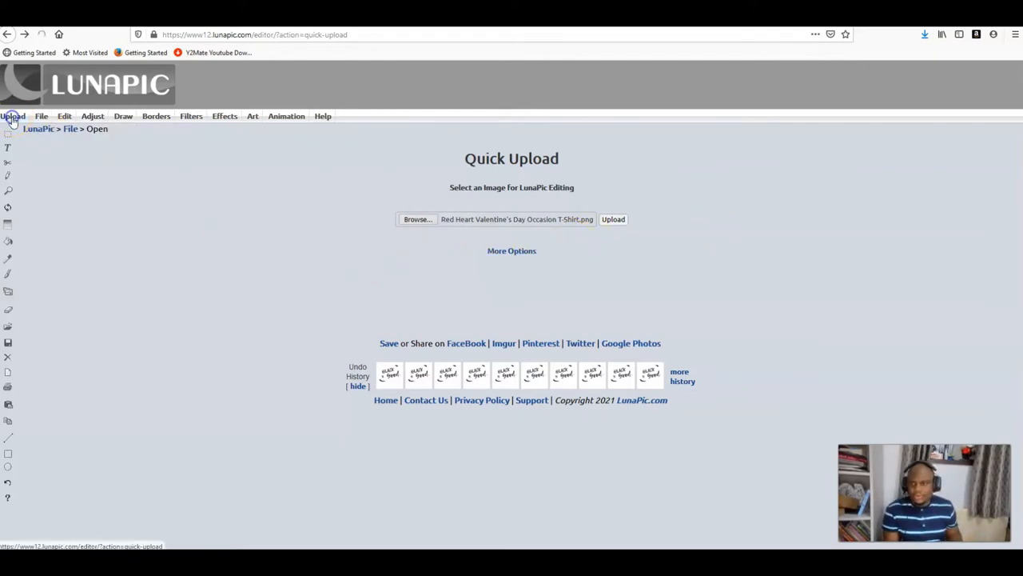
Step: Upload the Red Heart Valentine's Day Occasion T-Shirt PNG (1555x2000) from Downloads into LunaPic
left_click(450, 219)
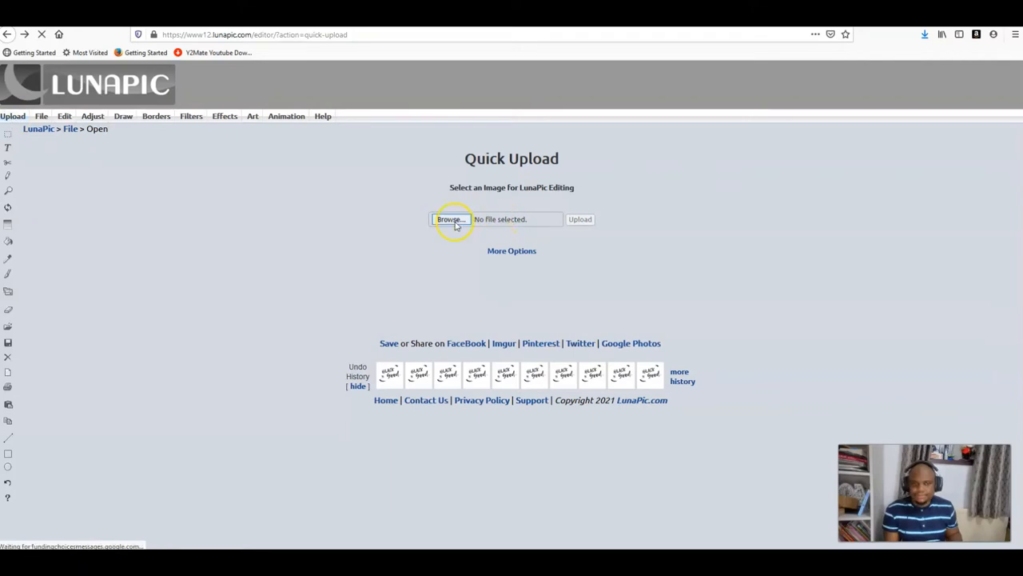
left_click(451, 219)
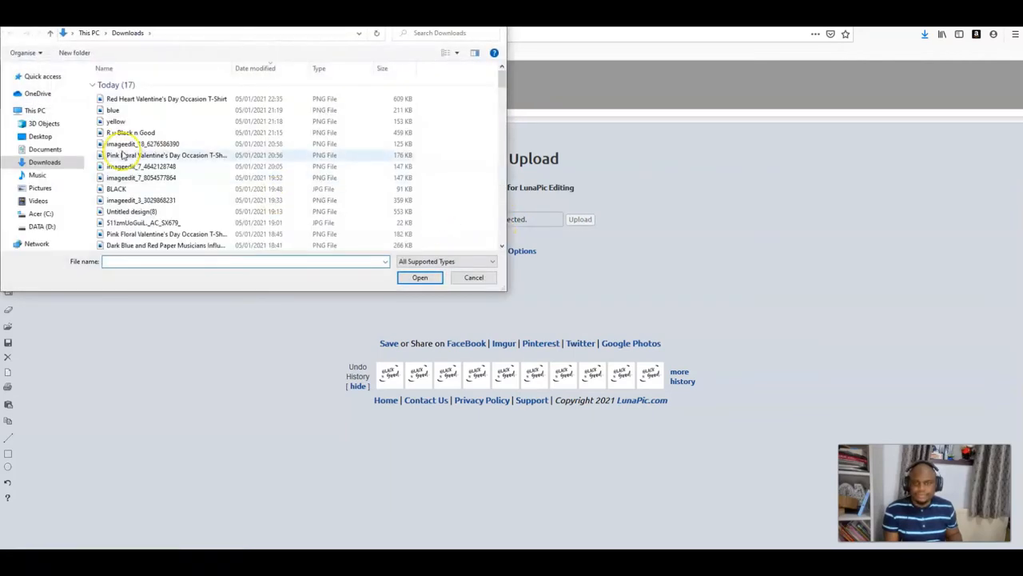
left_click(166, 99)
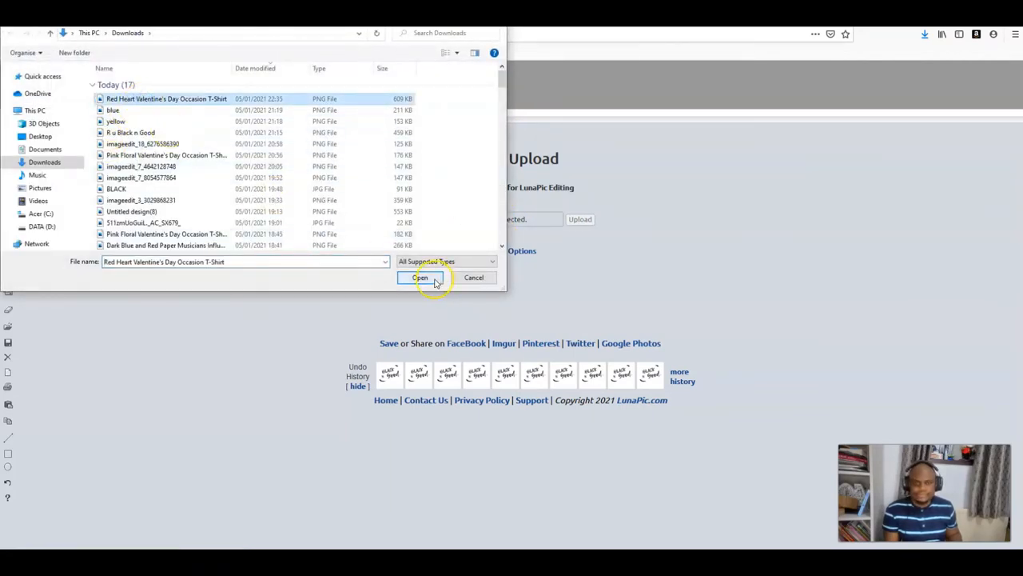
left_click(420, 278)
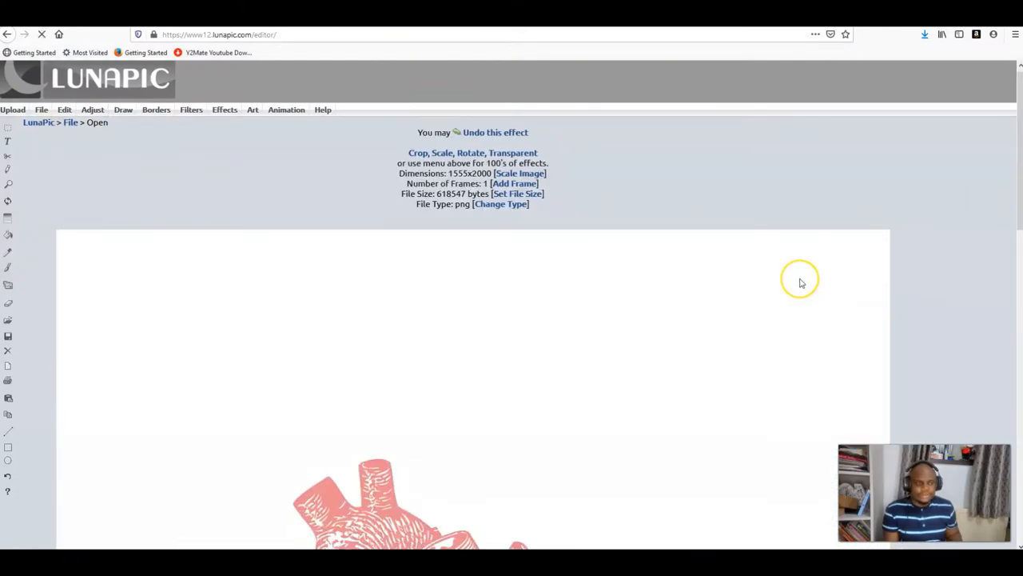
Step: Apply the Transparent tool to the heart design's white background
scroll("down", 3)
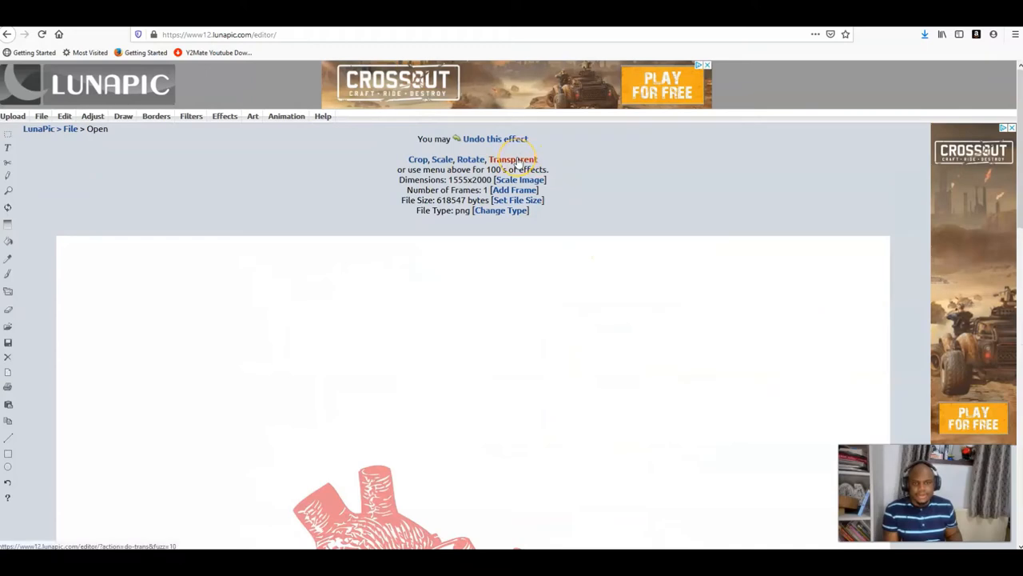
left_click(512, 159)
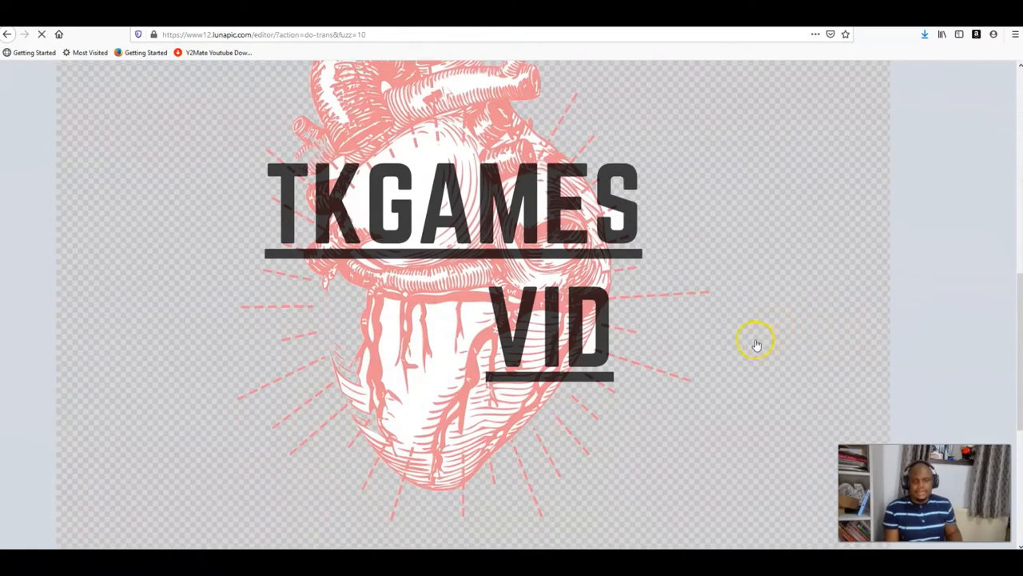
mouse_move(360, 204)
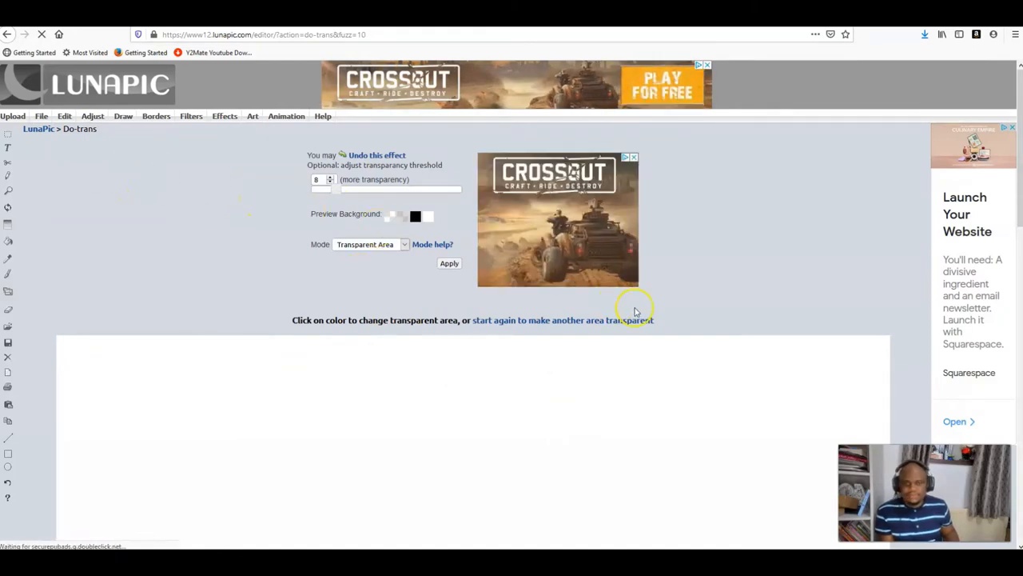
left_click(450, 263)
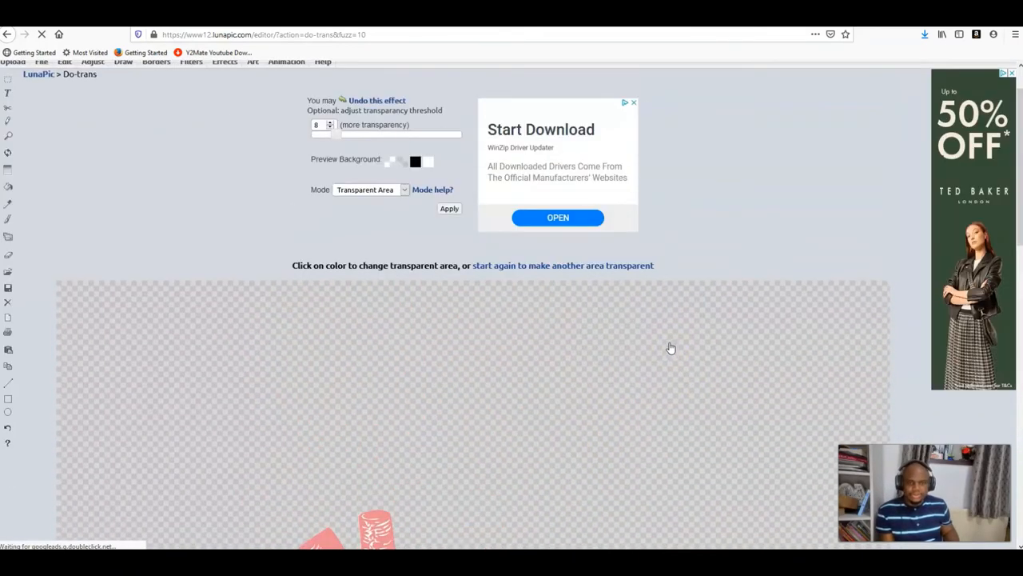
left_click(449, 208)
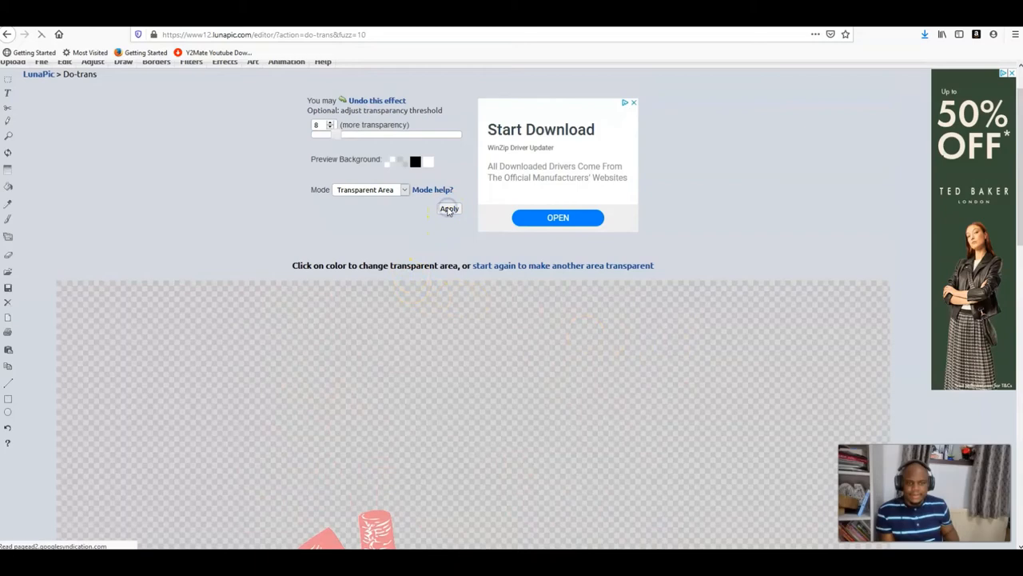
left_click(450, 208)
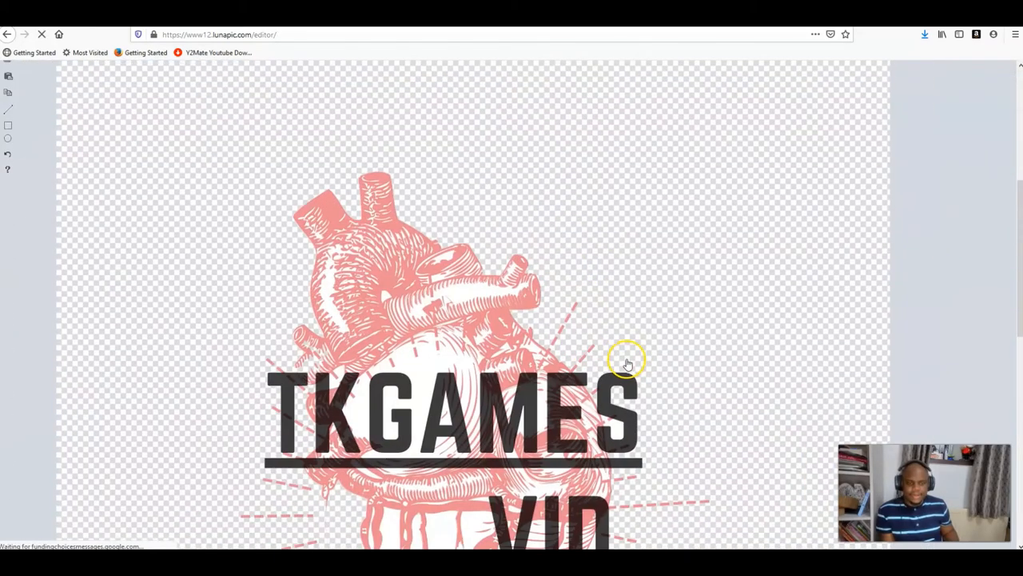
Step: Reapply the Do-trans transparency until LunaPic's confirmation page appears
scroll("down", 3)
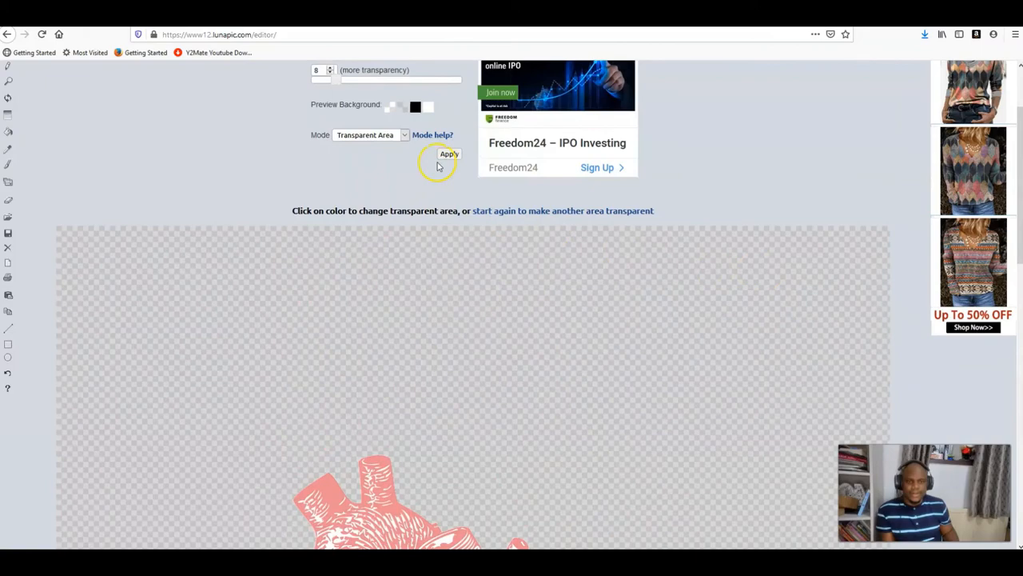
left_click(449, 154)
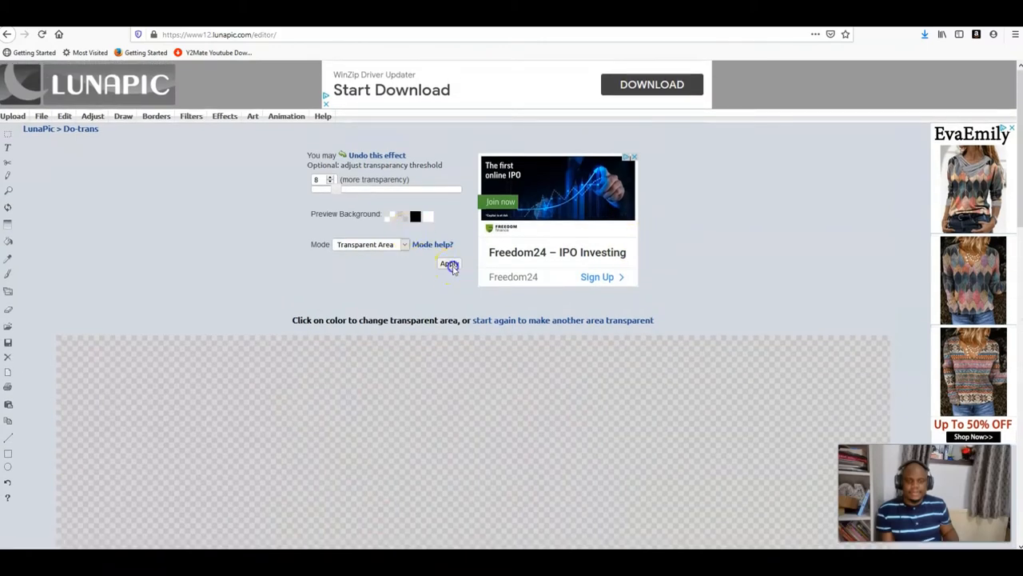
left_click(448, 264)
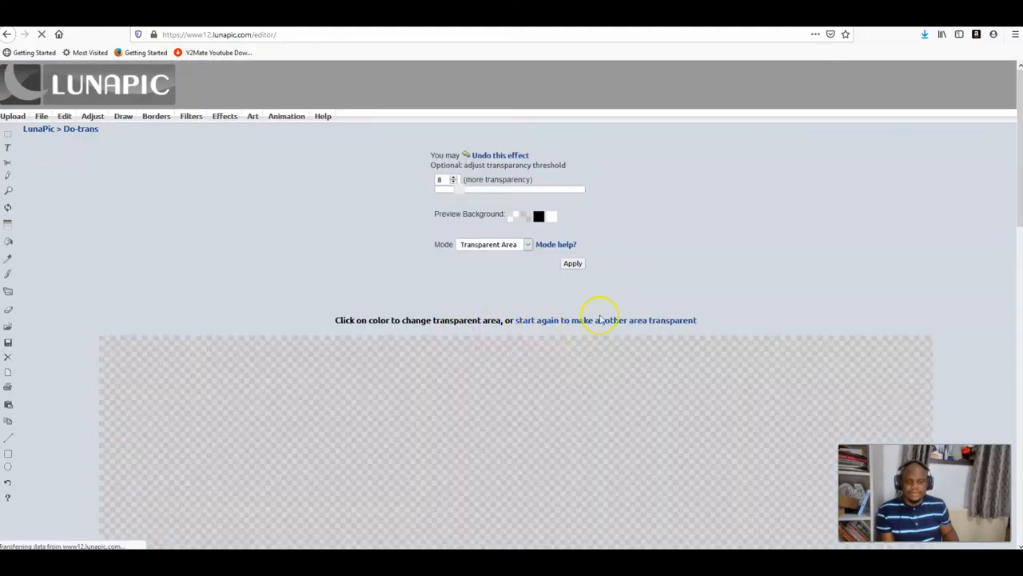
scroll("down", 3)
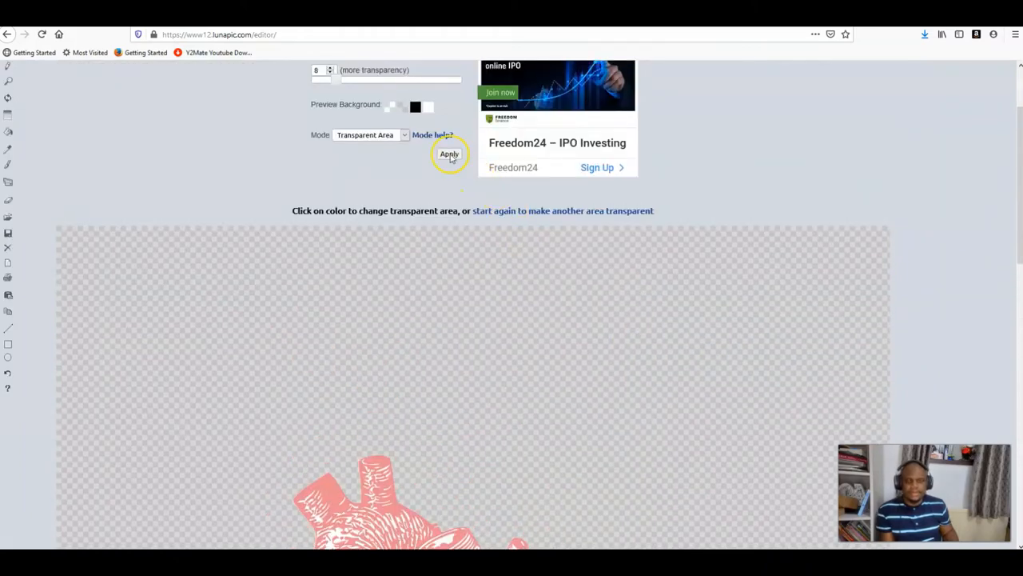
left_click(449, 154)
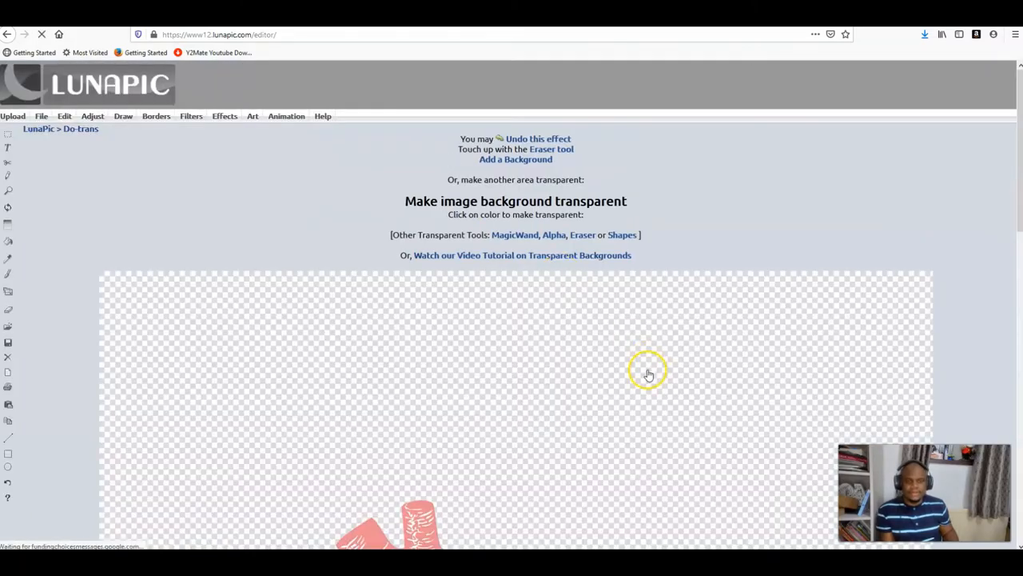
Step: Reapply transparency to the design's remaining plain background colour, keeping the checkerboard
scroll("down", 3)
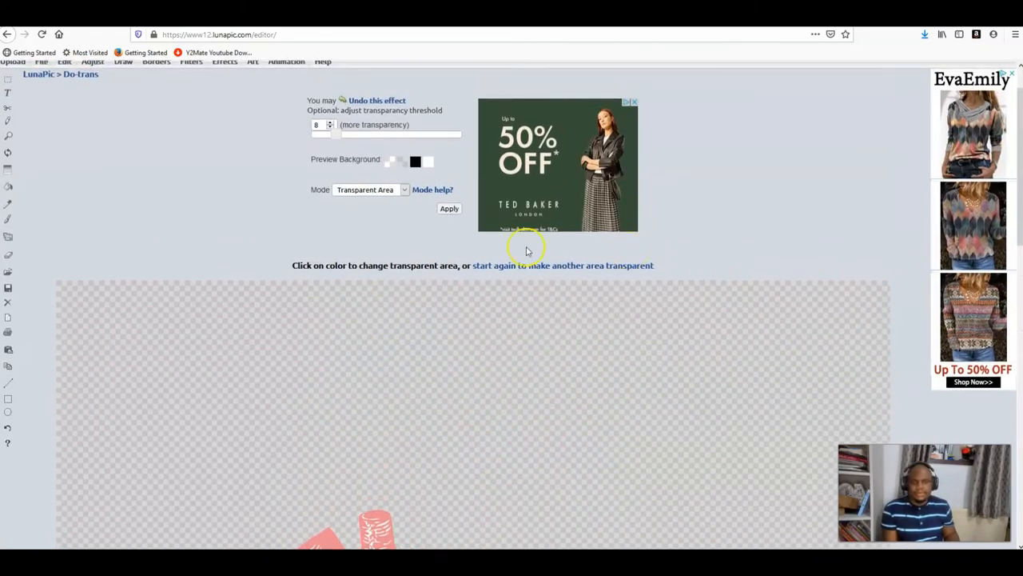
left_click(449, 208)
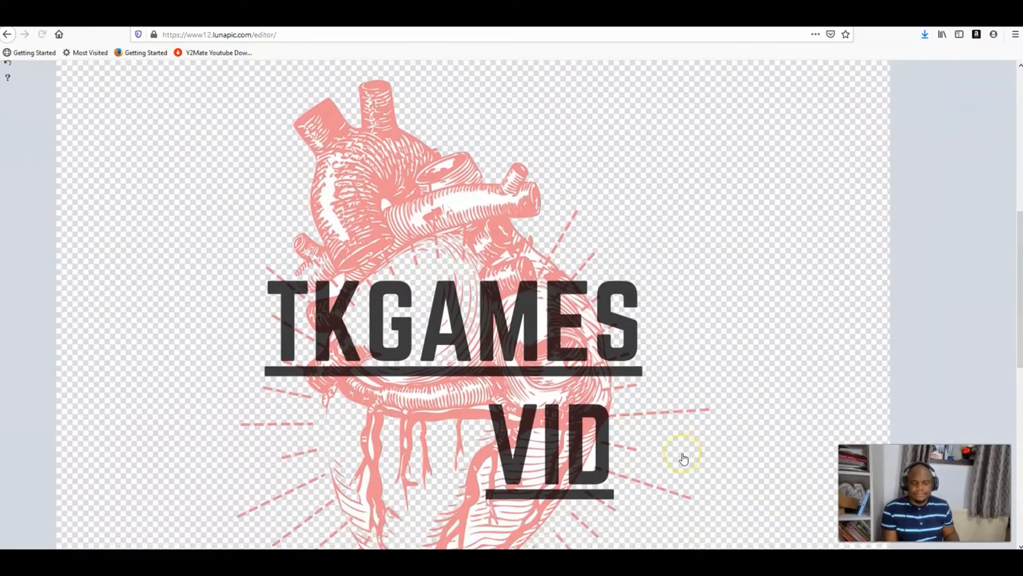
scroll("down", 3)
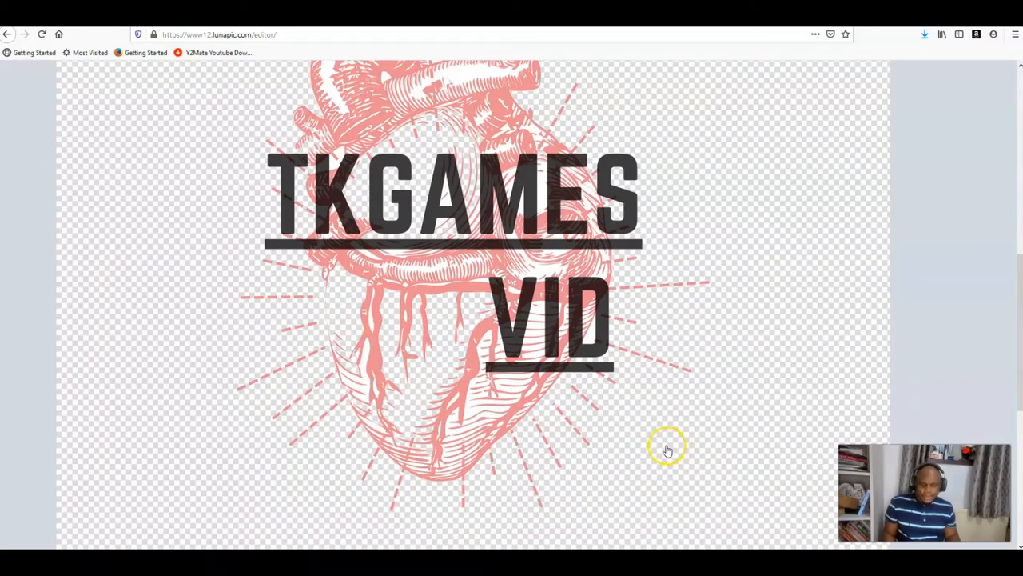
mouse_move(592, 336)
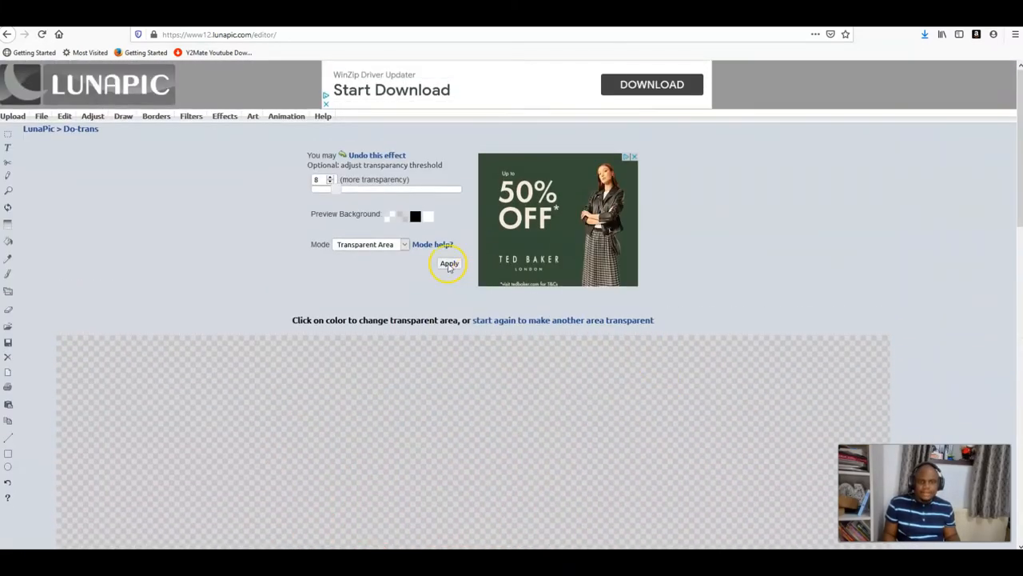
left_click(450, 263)
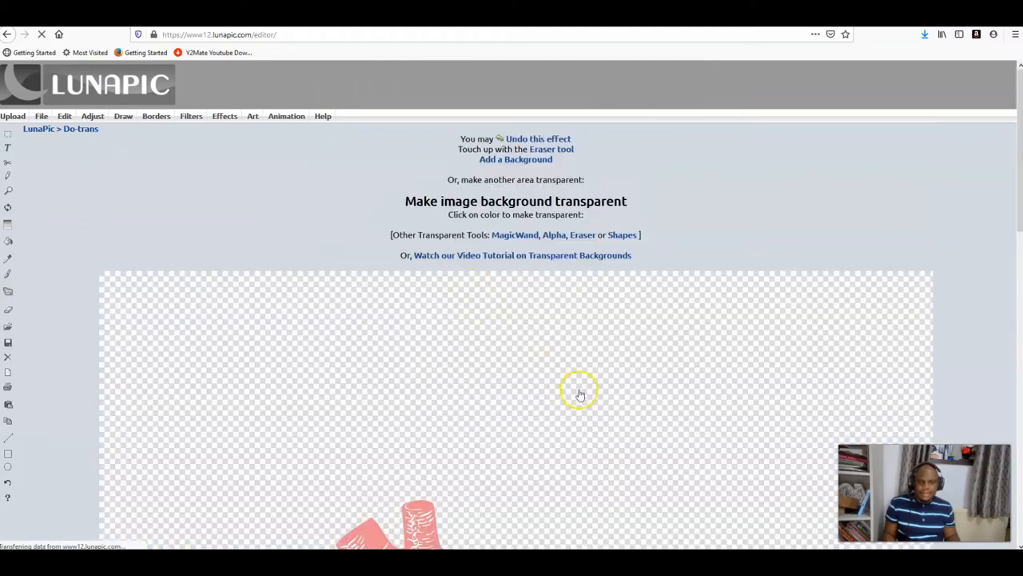
scroll("down", 3)
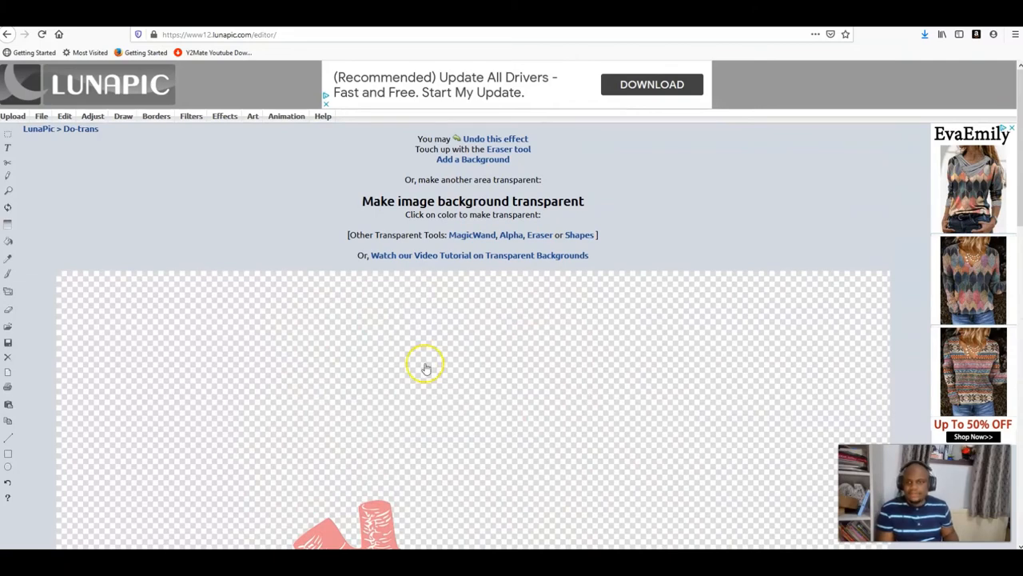
left_click(41, 116)
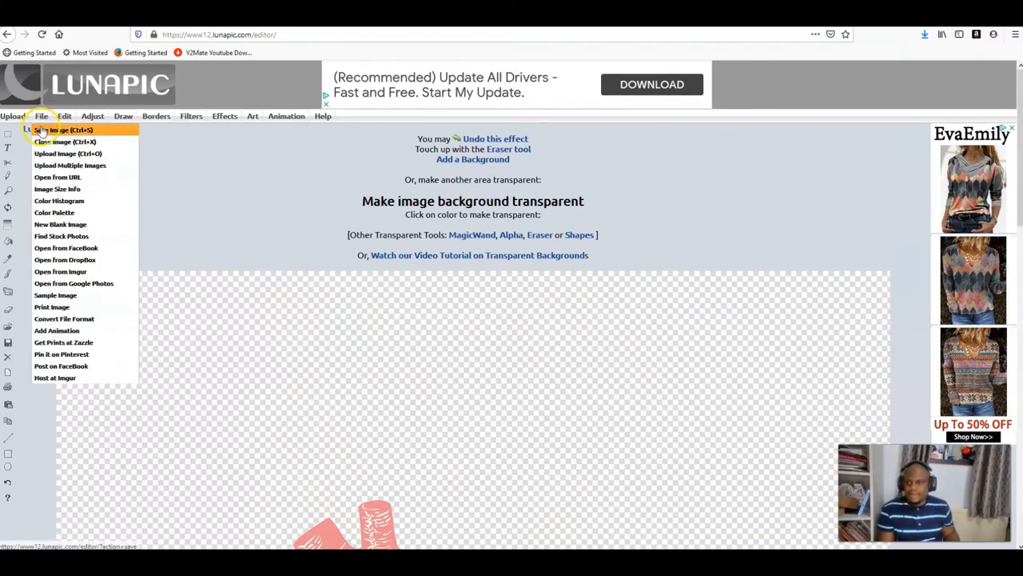
Step: Save the transparent heart design through File > Save Image as a PNG
left_click(51, 129)
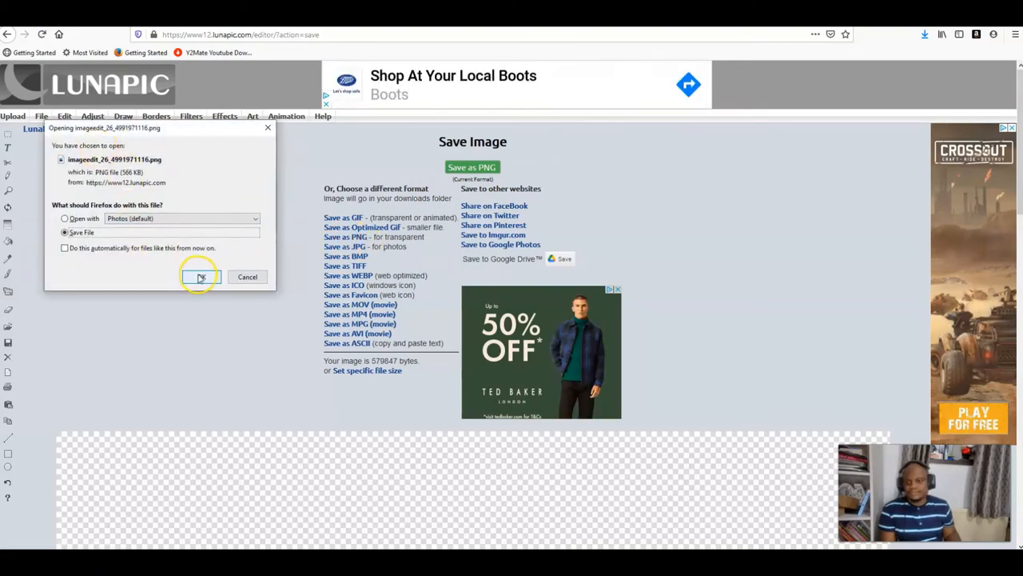
left_click(200, 277)
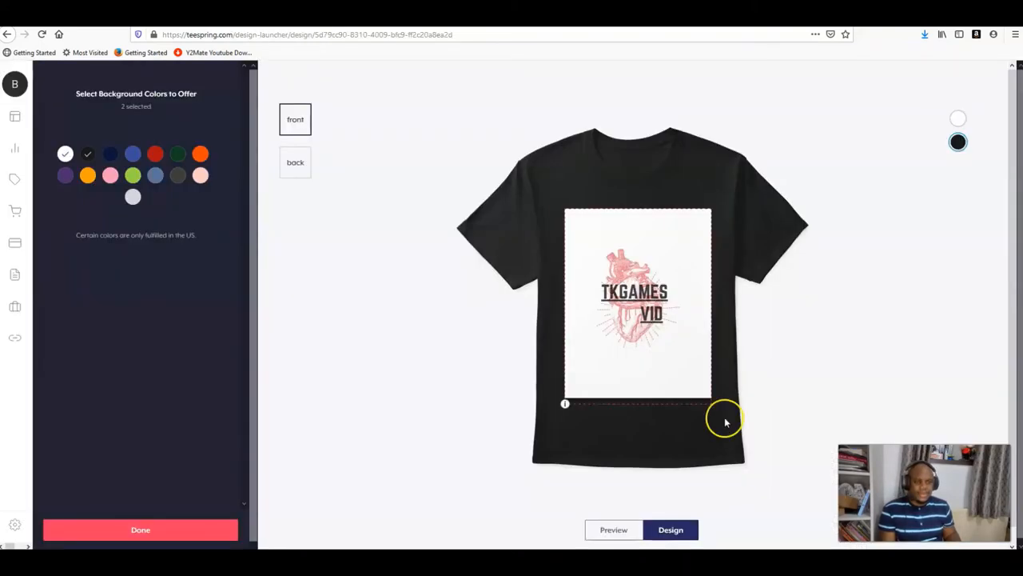
Step: Delete the old white-boxed design from the black shirt and return to the Teespring dashboard
left_click(634, 299)
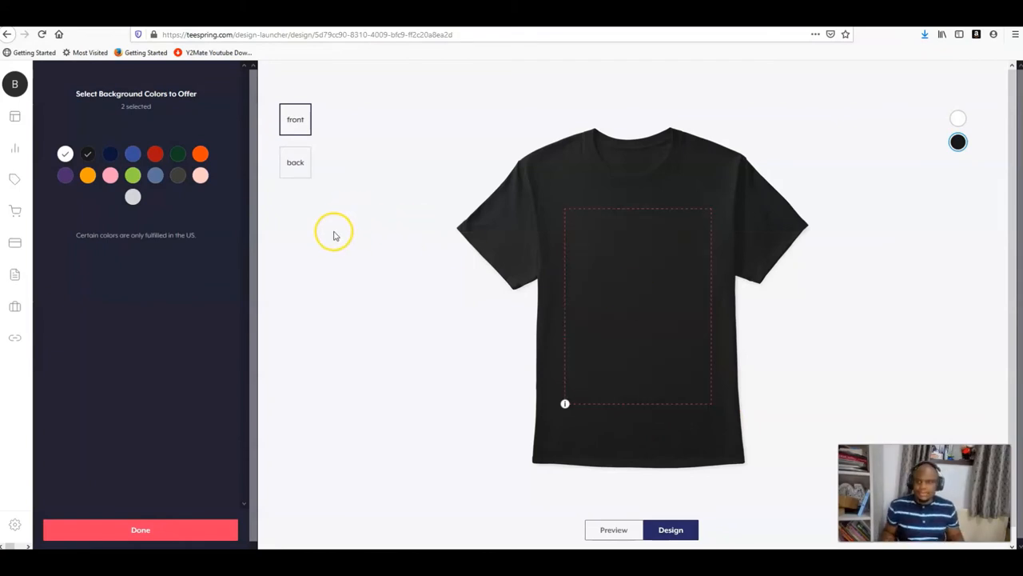
mouse_move(213, 102)
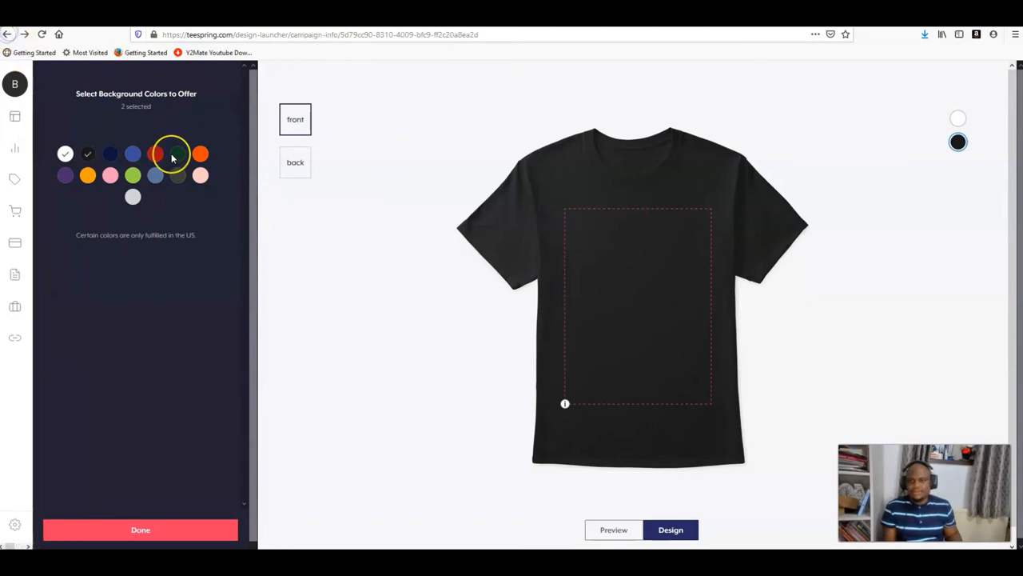
left_click(139, 529)
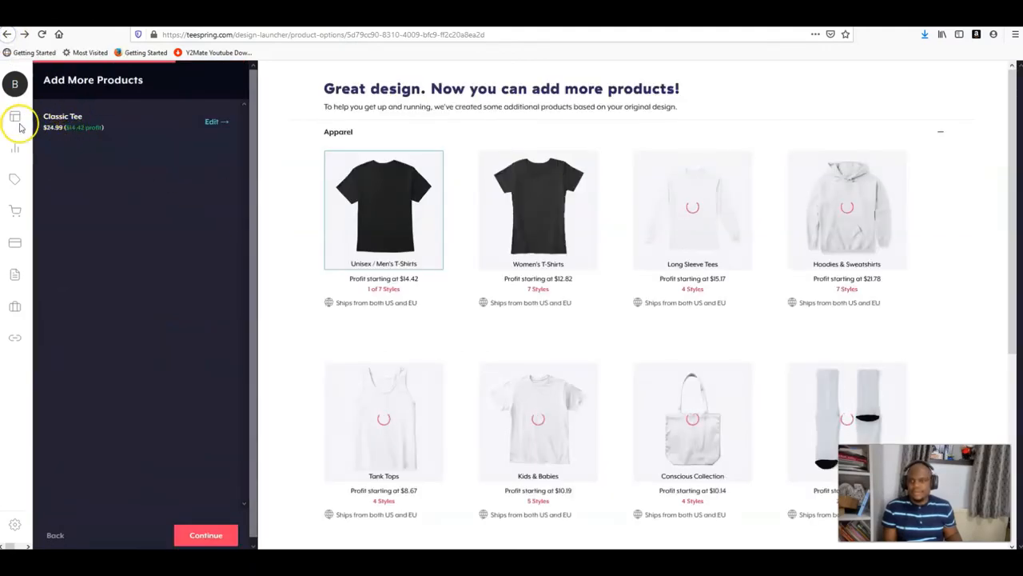
left_click(15, 116)
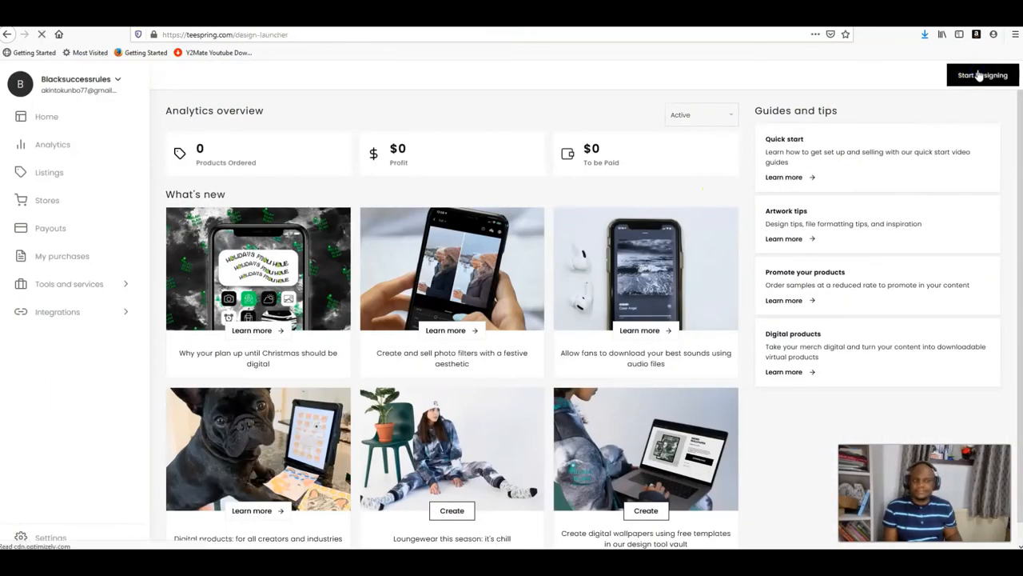
Step: Start a new Apparel design on the Classic Tee, opening a blank white shirt
left_click(983, 74)
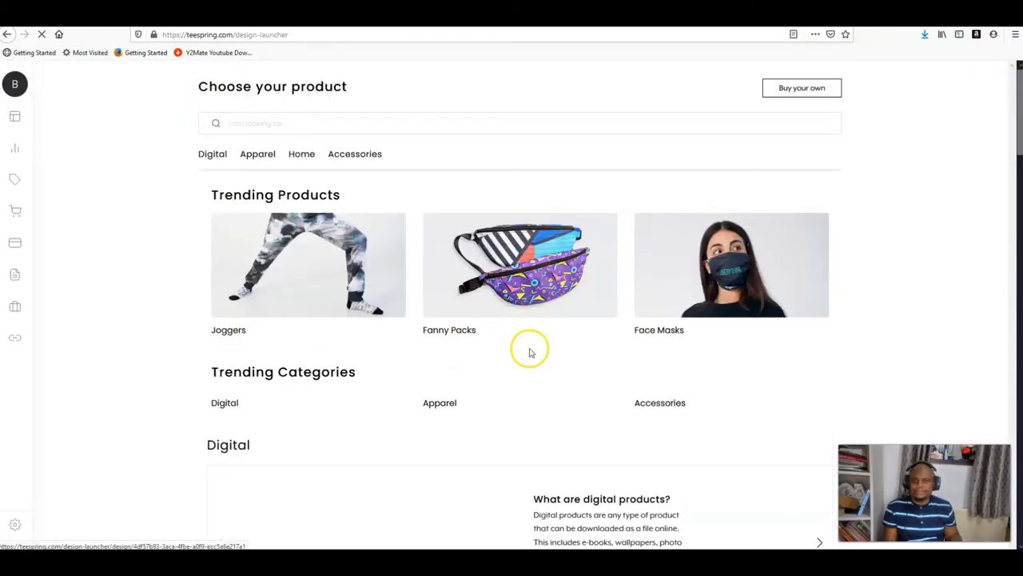
scroll("down", 3)
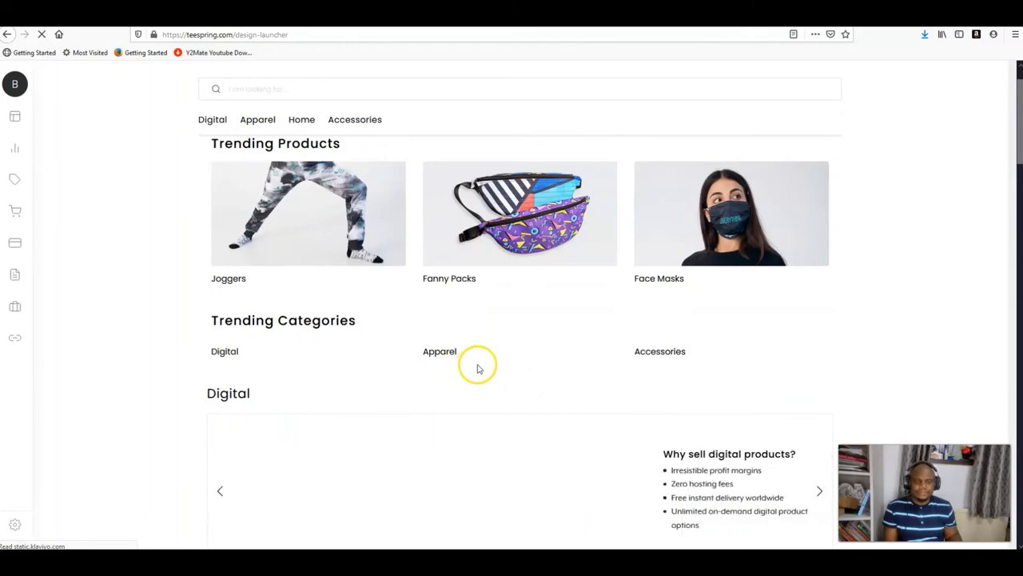
left_click(438, 351)
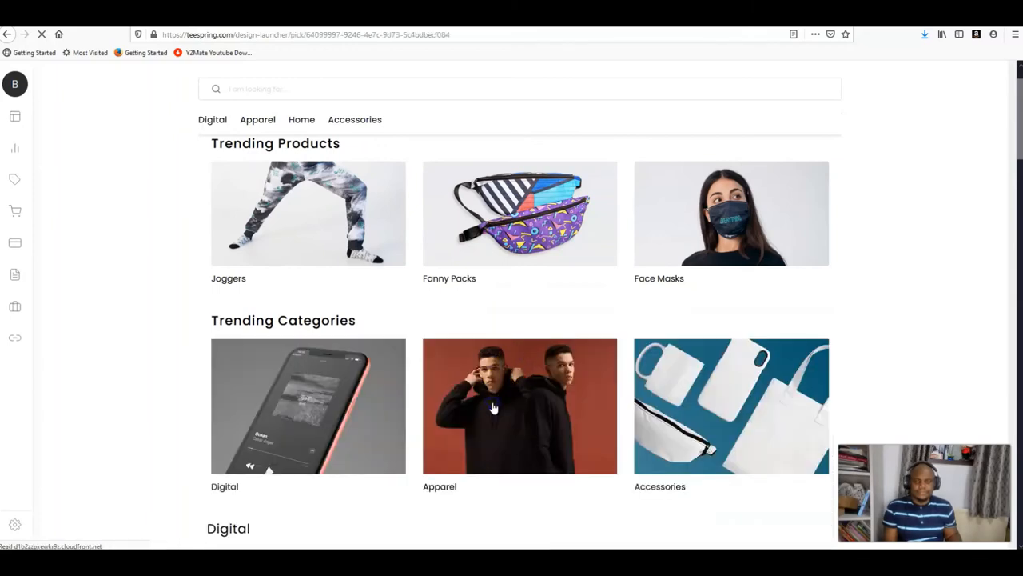
left_click(519, 407)
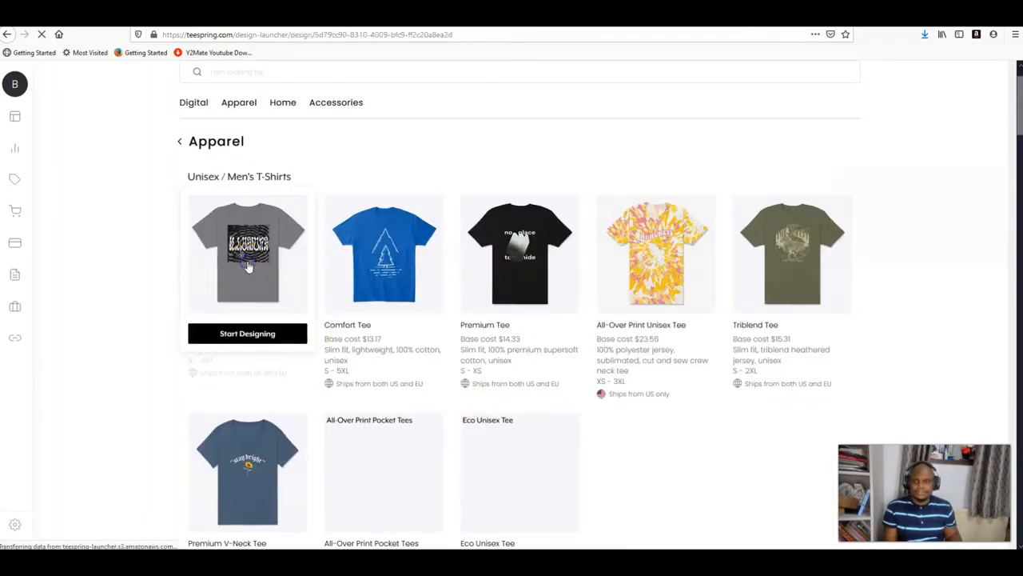
left_click(247, 333)
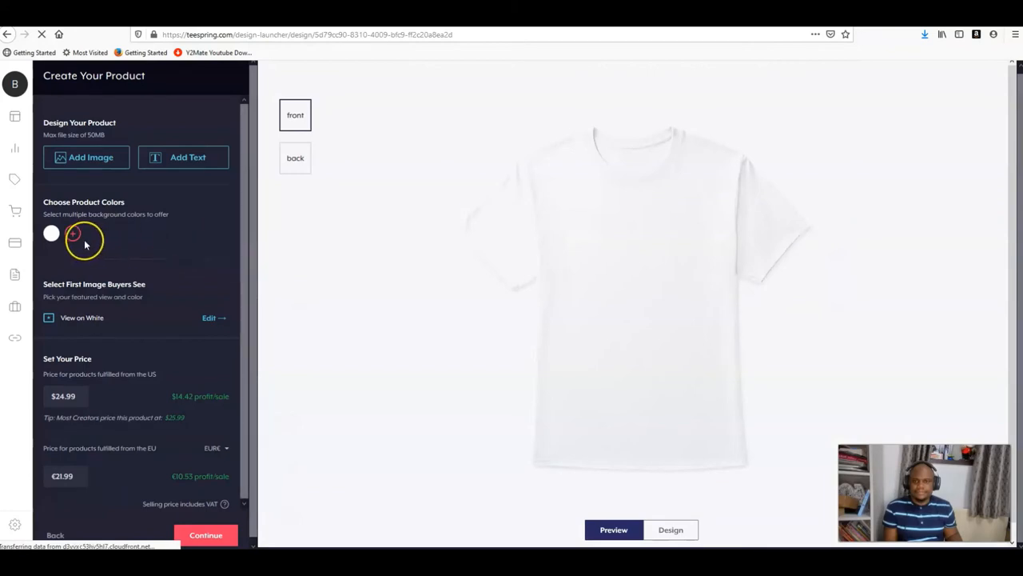
left_click(86, 156)
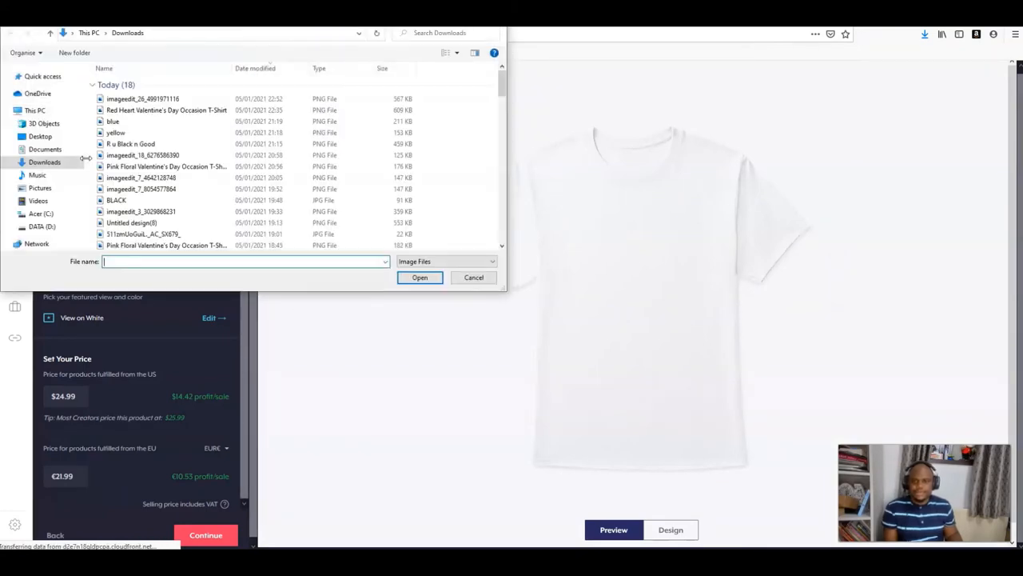
left_click(142, 99)
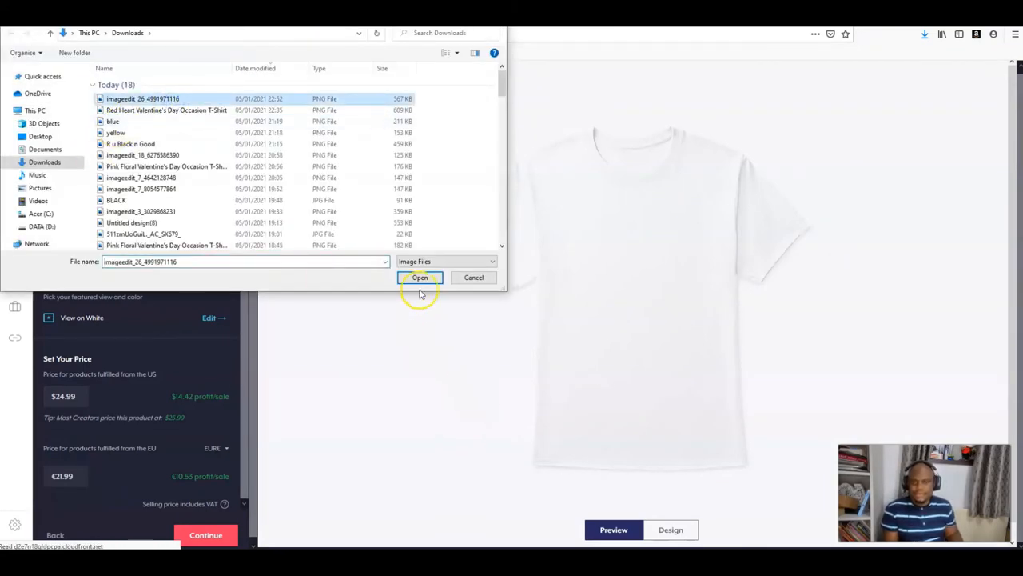
left_click(419, 278)
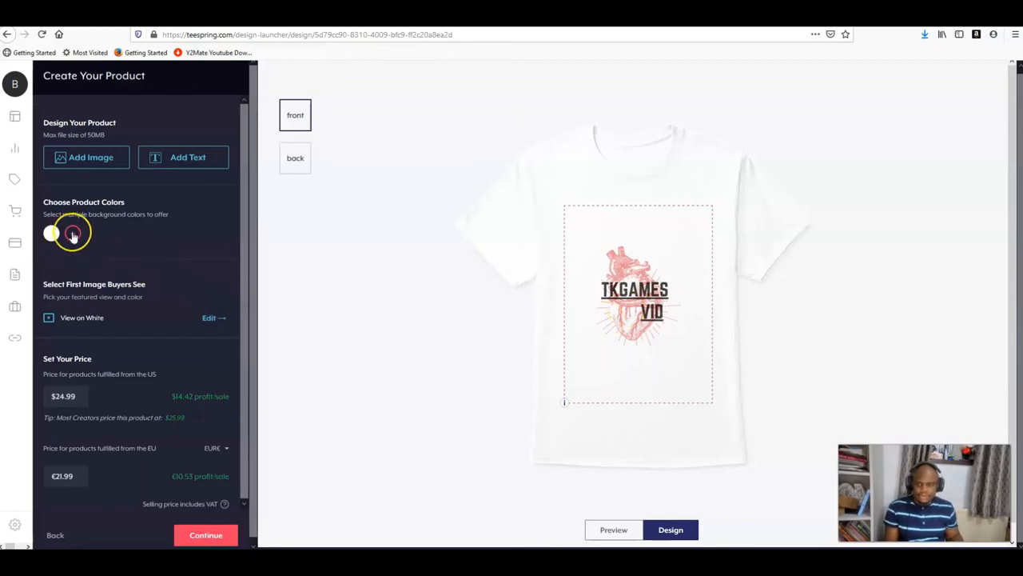
Step: Add pink, black, orange, peach and green shirt colours alongside white
left_click(72, 232)
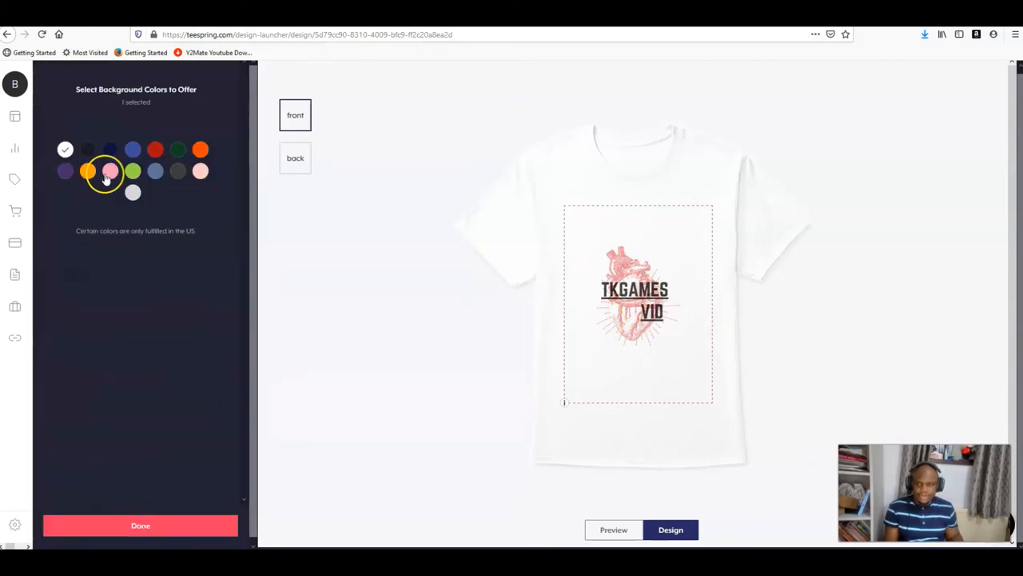
left_click(110, 170)
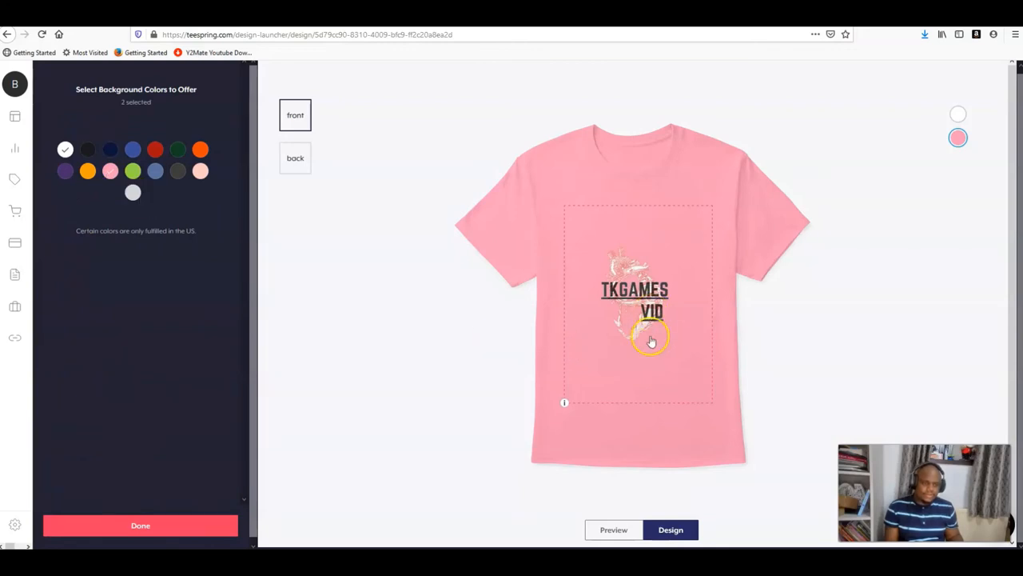
mouse_move(556, 308)
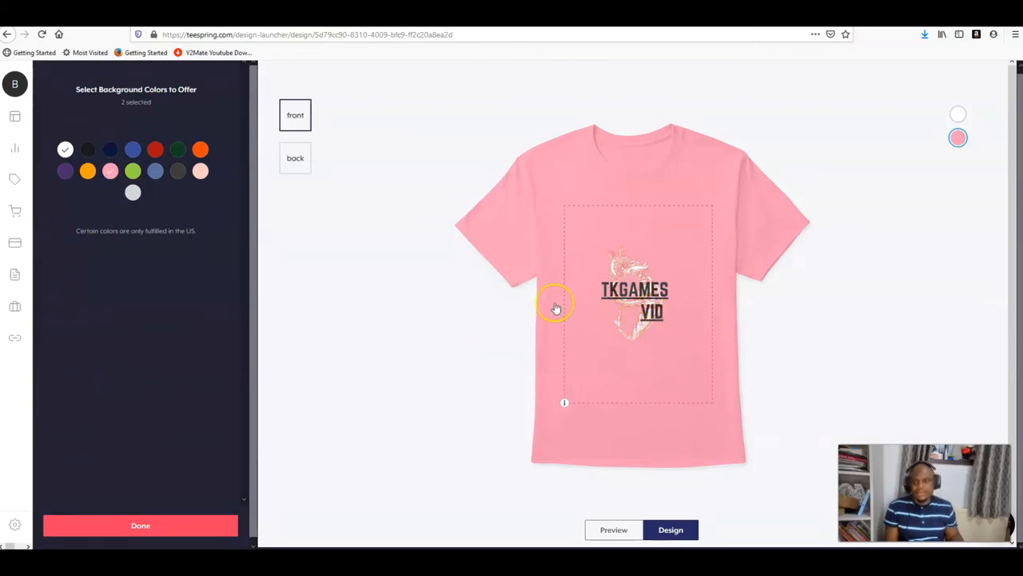
left_click(87, 149)
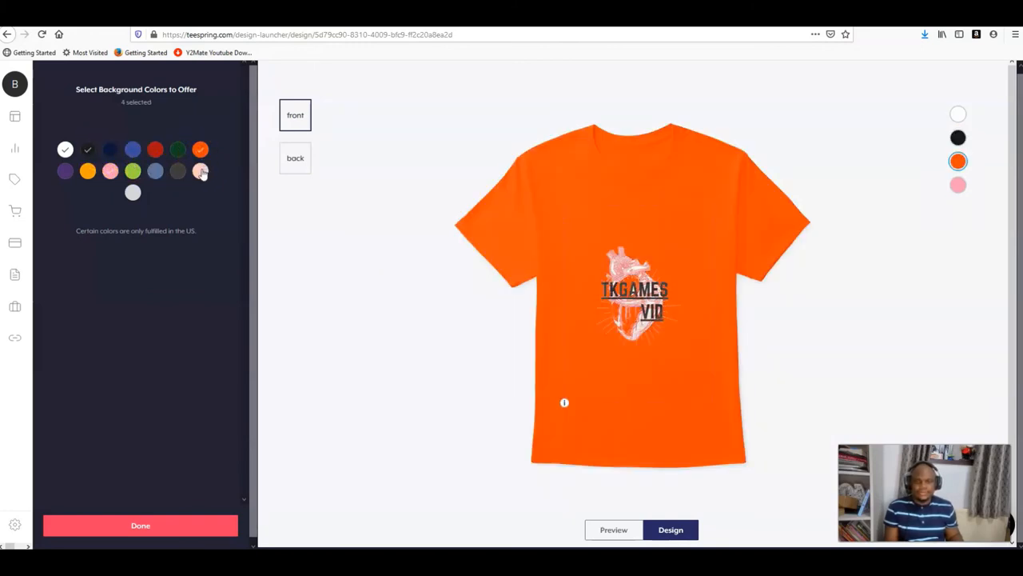
left_click(201, 171)
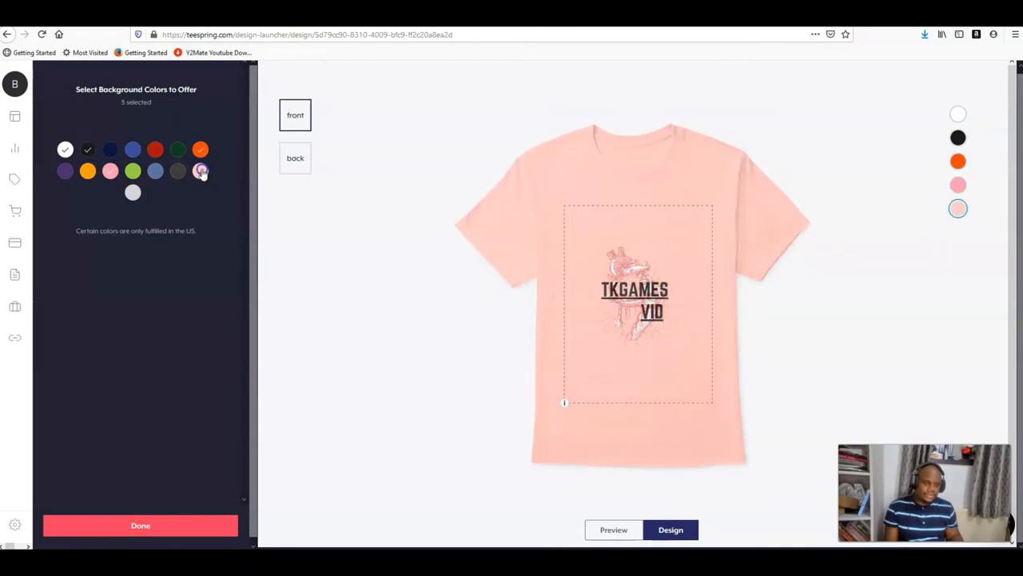
left_click(132, 171)
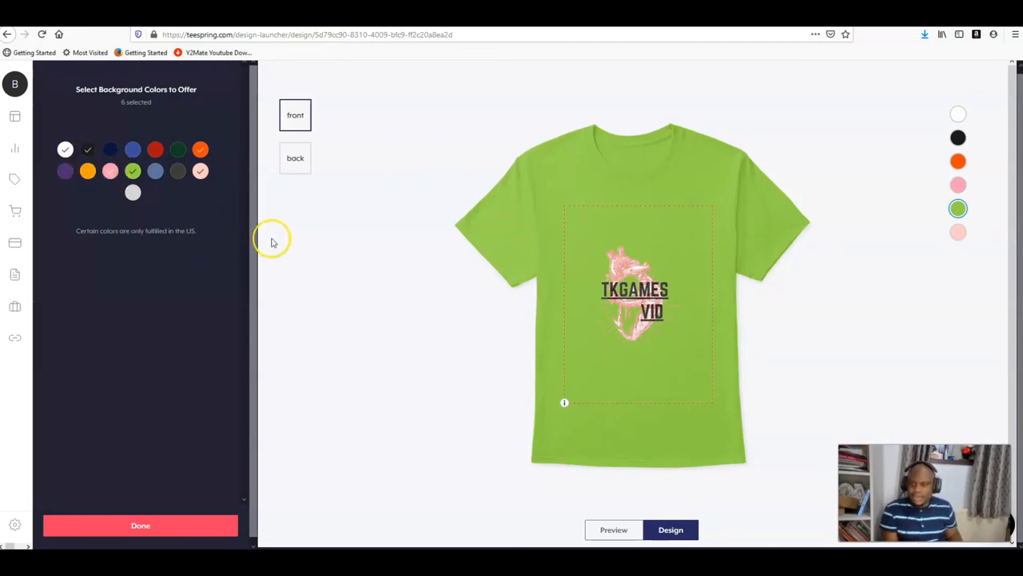
mouse_move(607, 247)
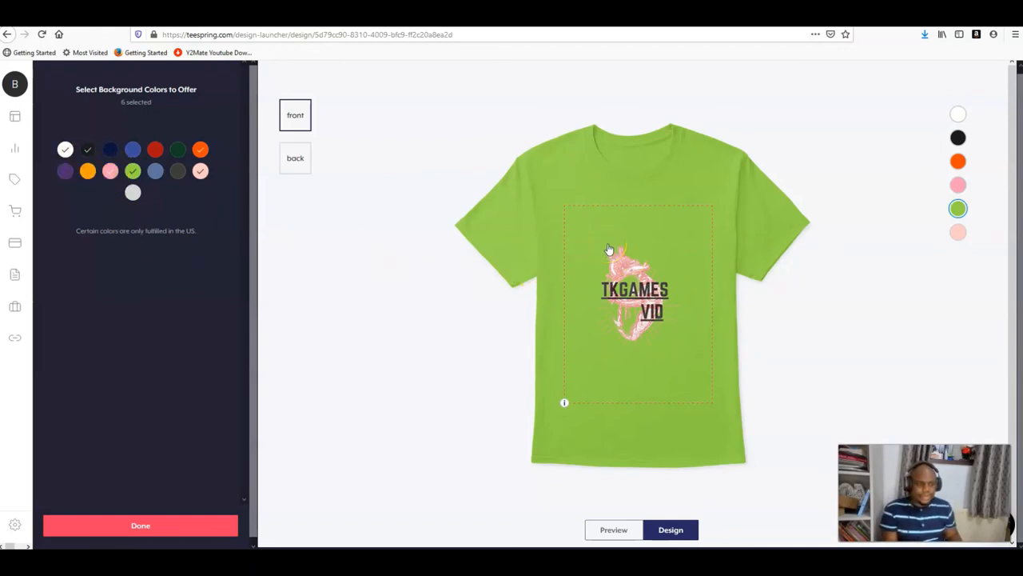